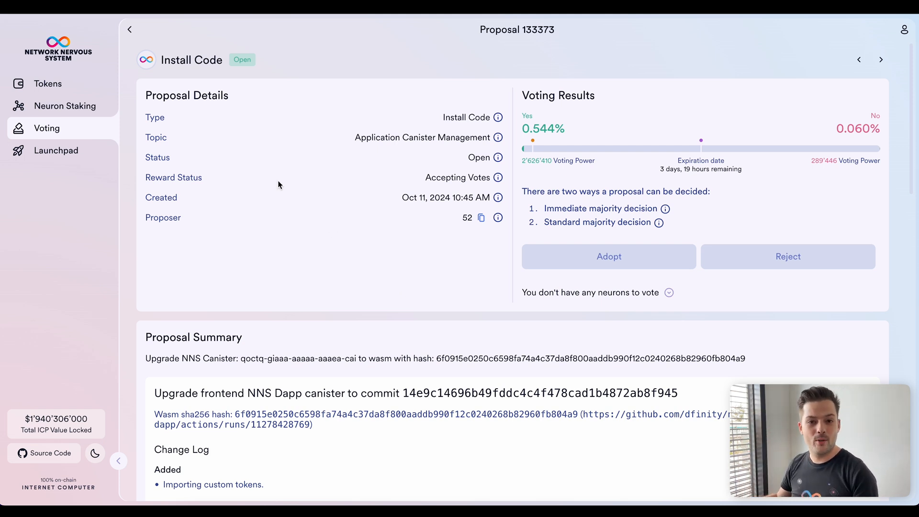
mouse_move(545, 44)
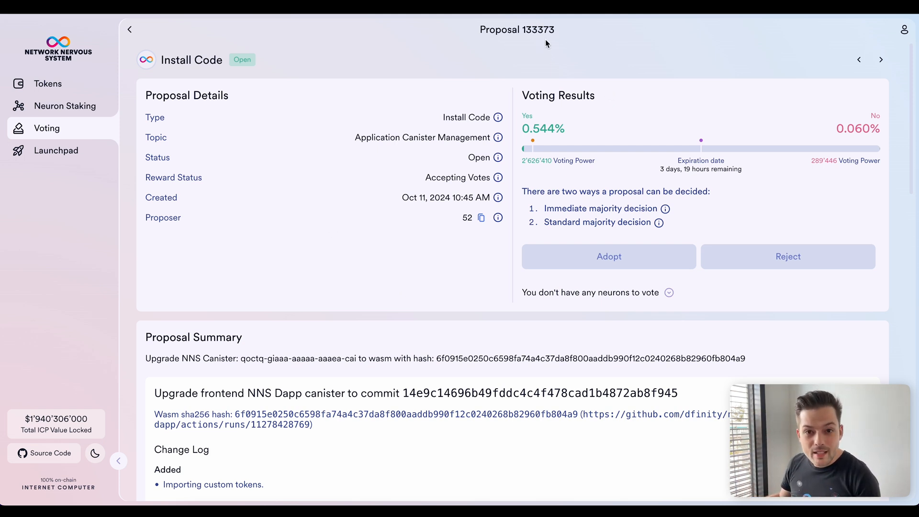
mouse_move(516, 62)
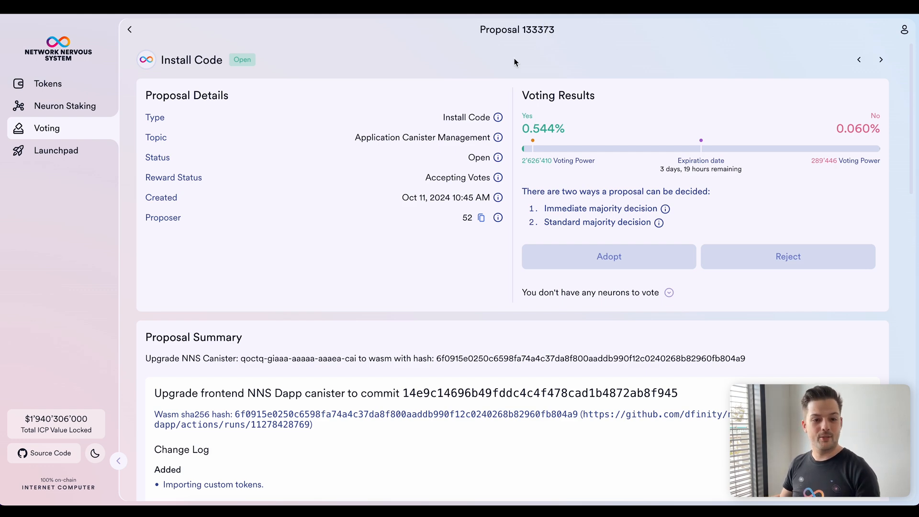
Show the Tokens list with ICP, ICGhost, ICPSwap and imported Windoge98.
scroll("down", 3)
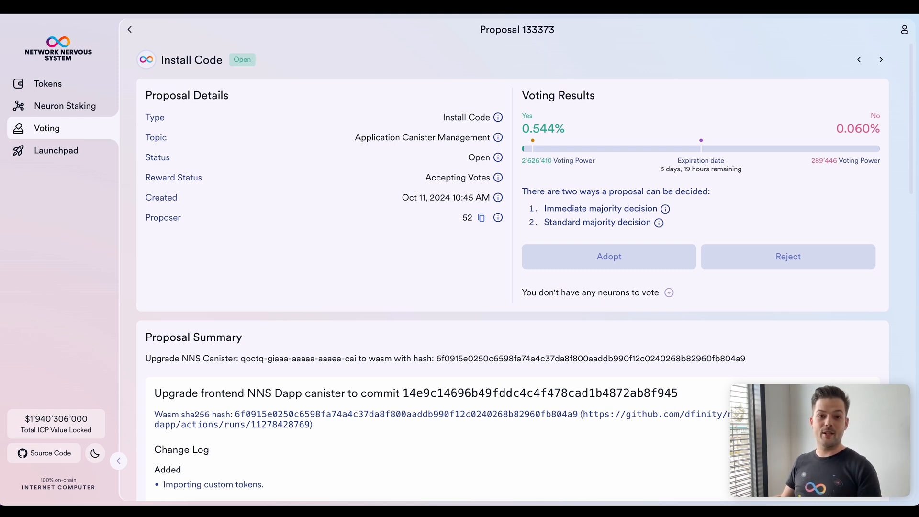
mouse_move(47, 85)
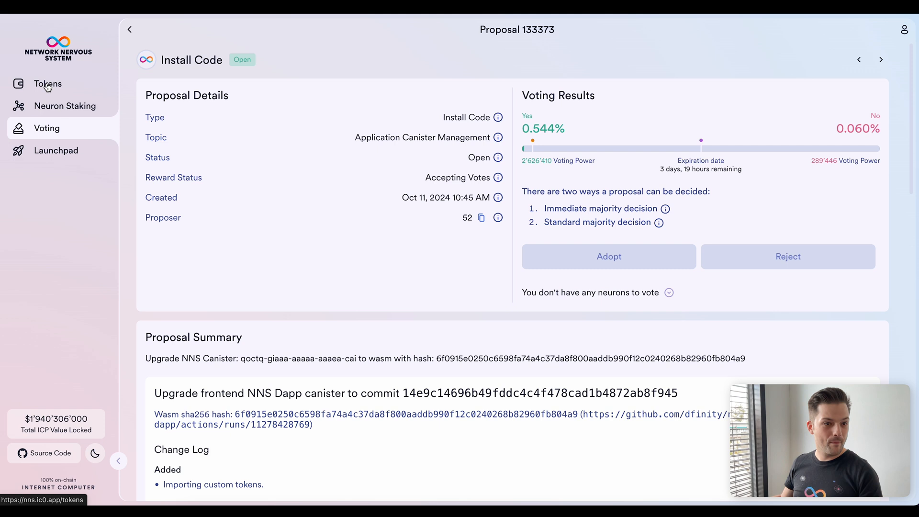
left_click(48, 83)
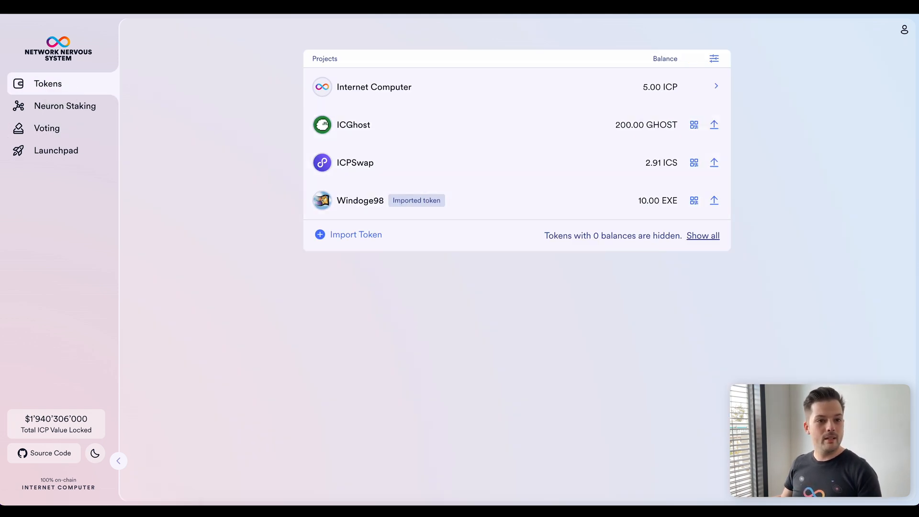
mouse_move(216, 89)
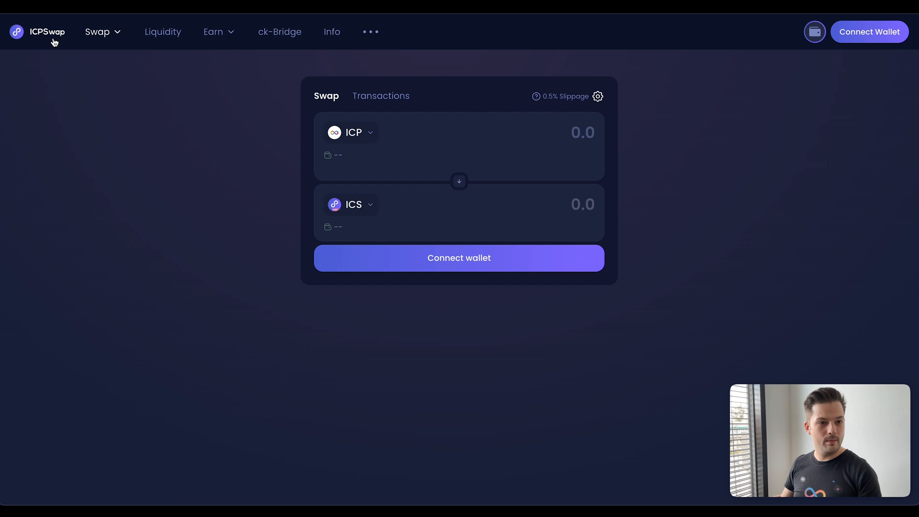
Find BOB among ICPSwap Info's top tokens and copy its canister ID 7pail-xaaaa-aaaas-aabmq-cai.
left_click(333, 32)
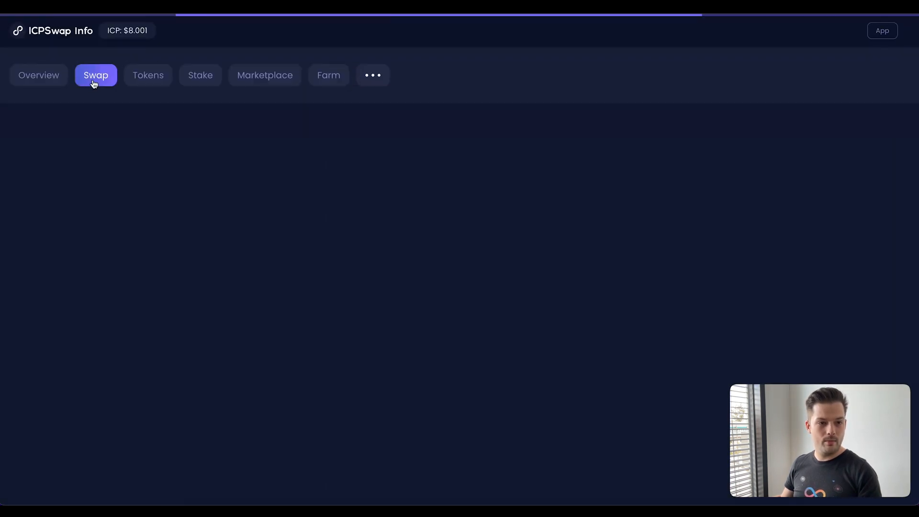
left_click(96, 75)
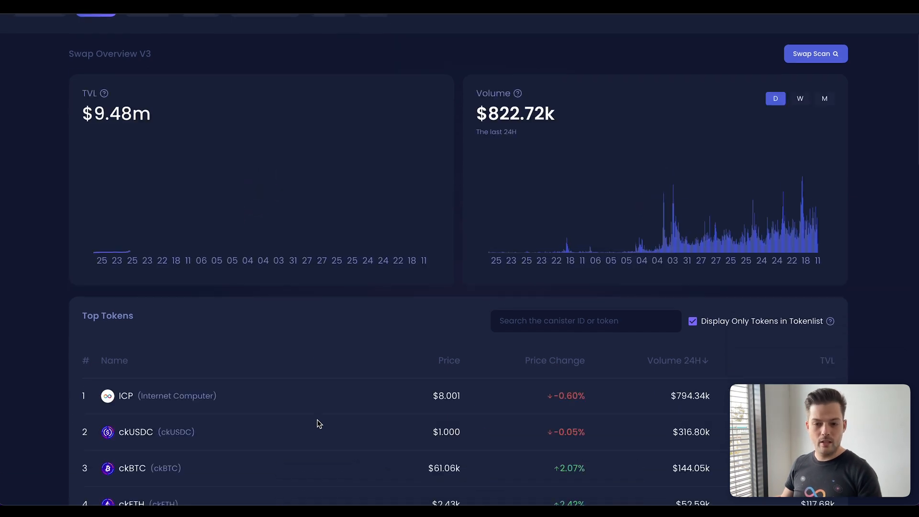
scroll("down", 3)
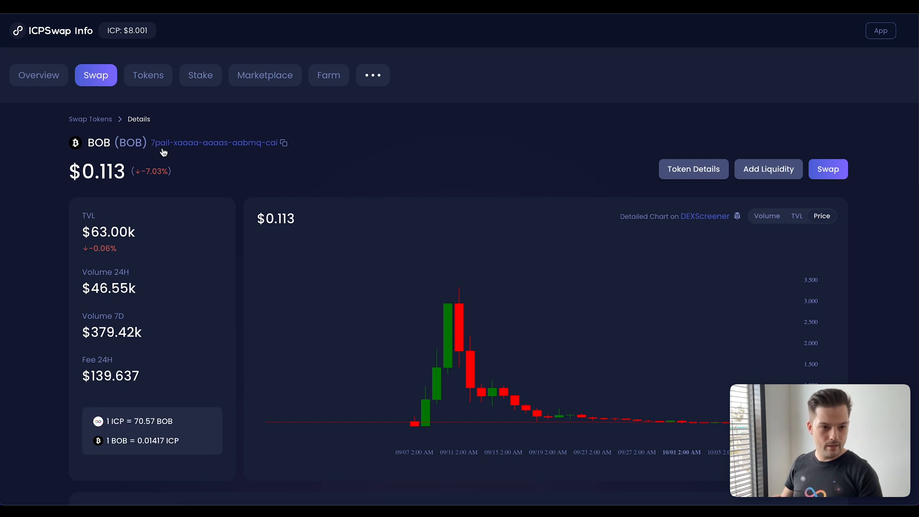
mouse_move(307, 143)
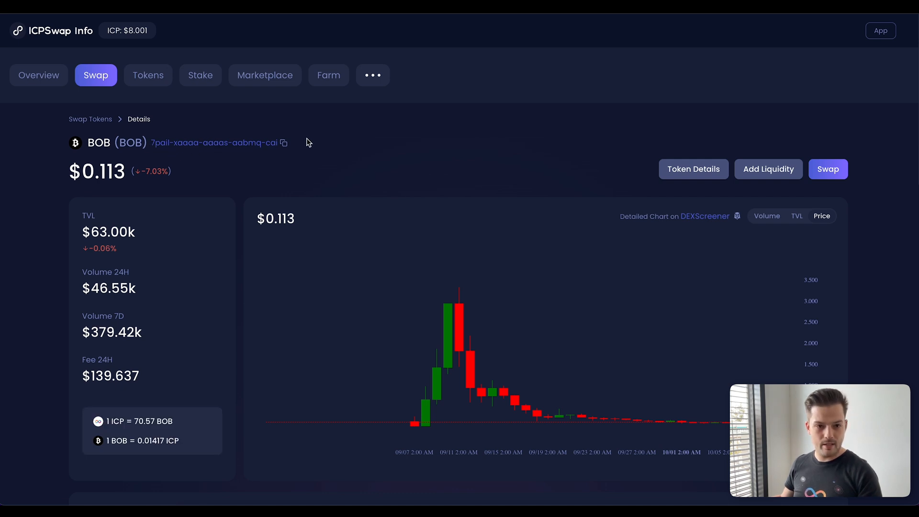
mouse_move(283, 125)
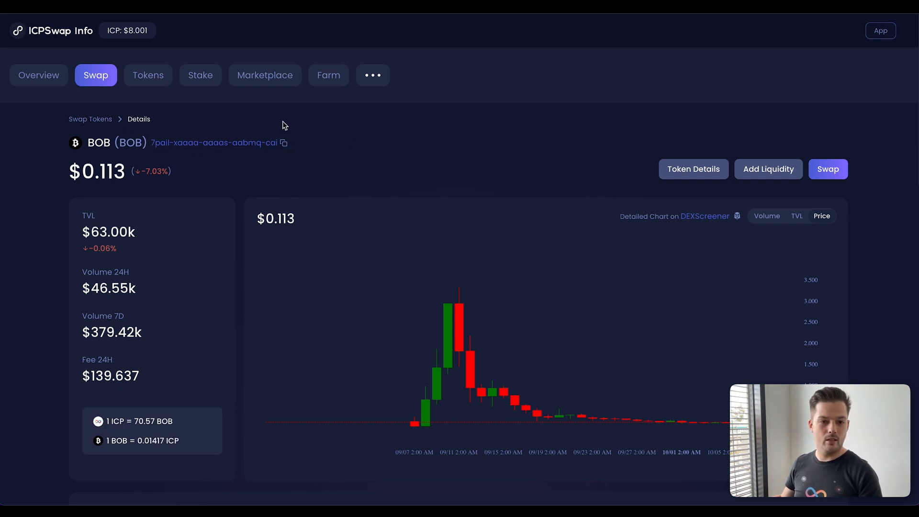
left_click(283, 143)
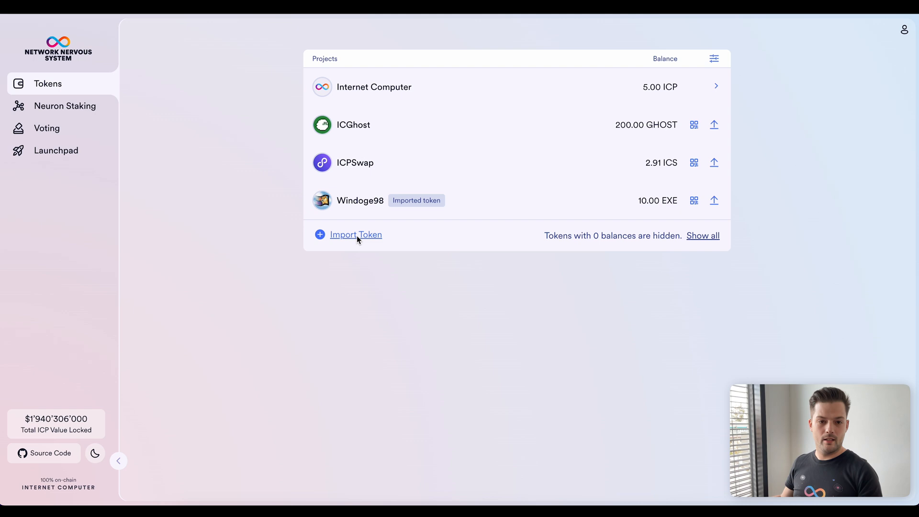
Start Import Token with ledger canister ID 7pail-xaaaa-aaaas-aabmq-cai entered.
left_click(356, 235)
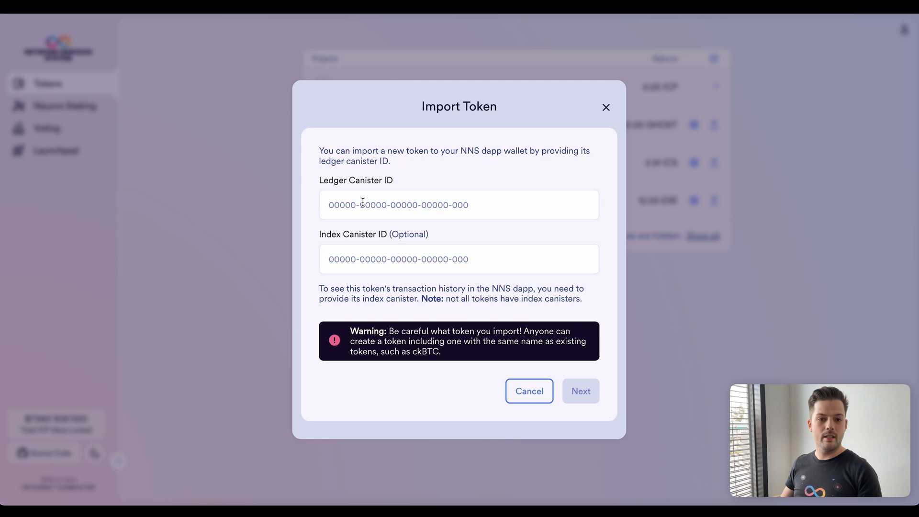
left_click(458, 205)
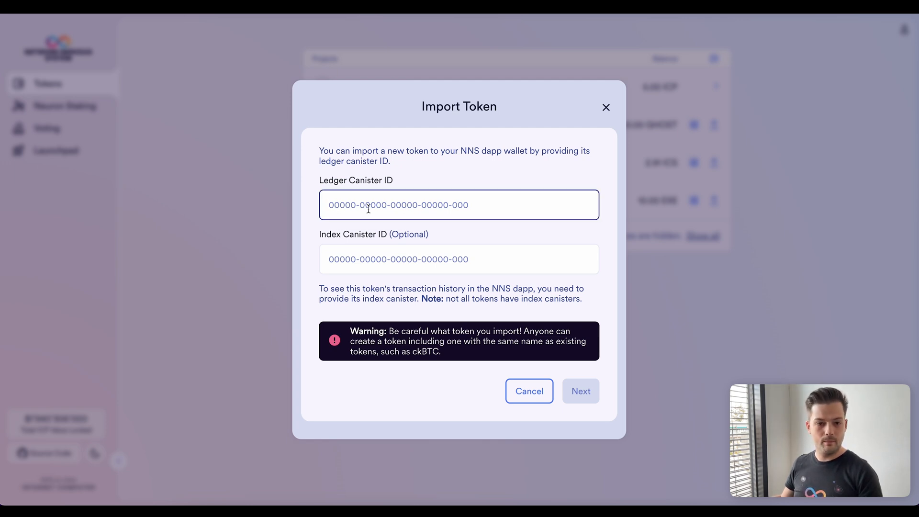
type("7pail-xaaaa-aaaas-aabmq-cai")
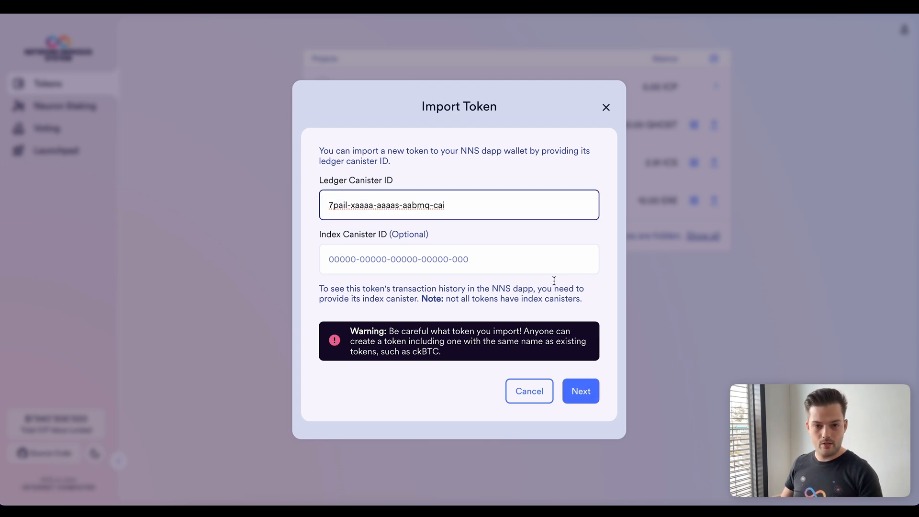
Review BOB's token info, check its ledger canister on the ICP Dashboard, and confirm the import.
left_click(580, 390)
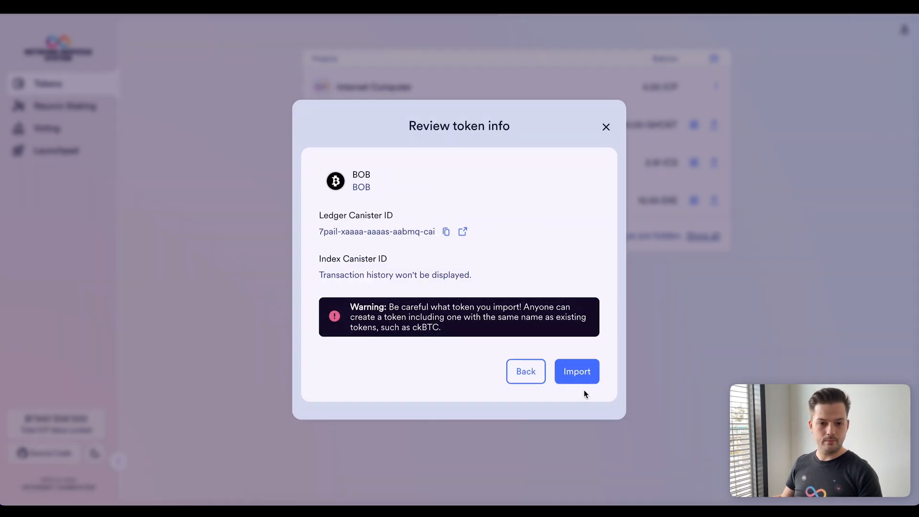
mouse_move(492, 200)
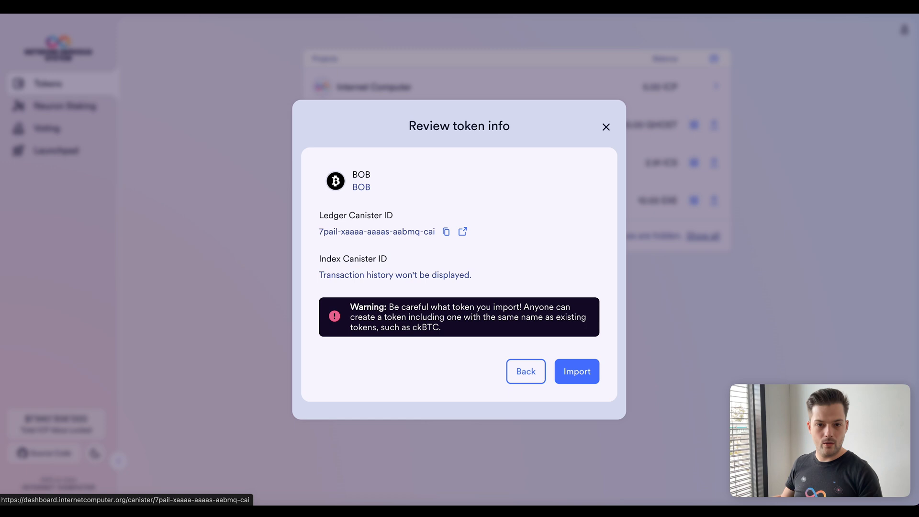
left_click(463, 231)
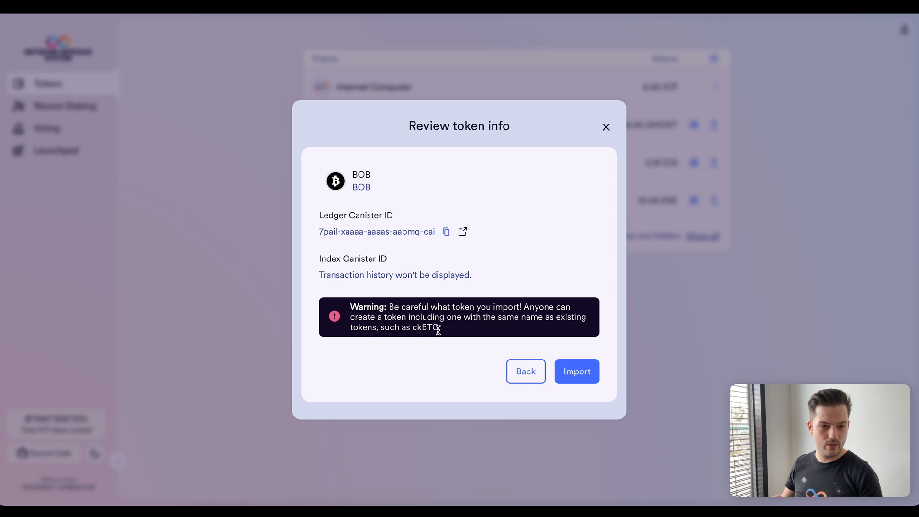
mouse_move(360, 175)
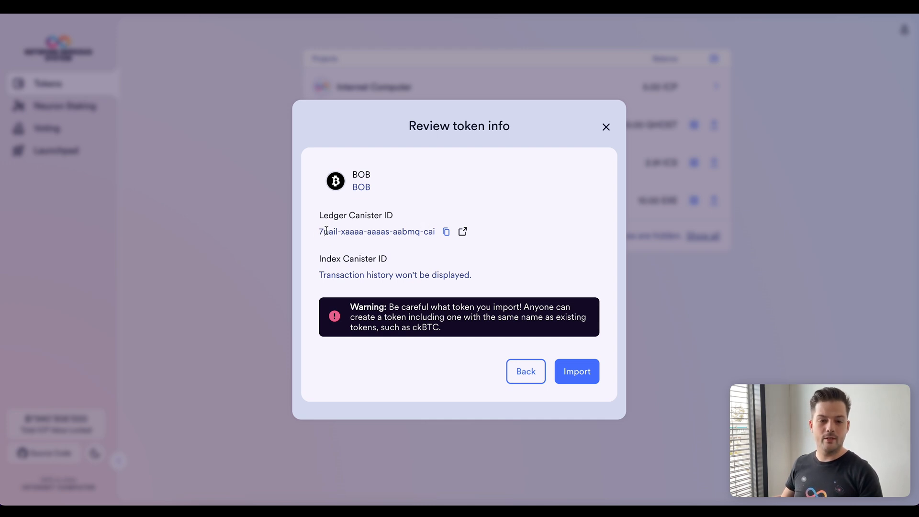
left_click(576, 372)
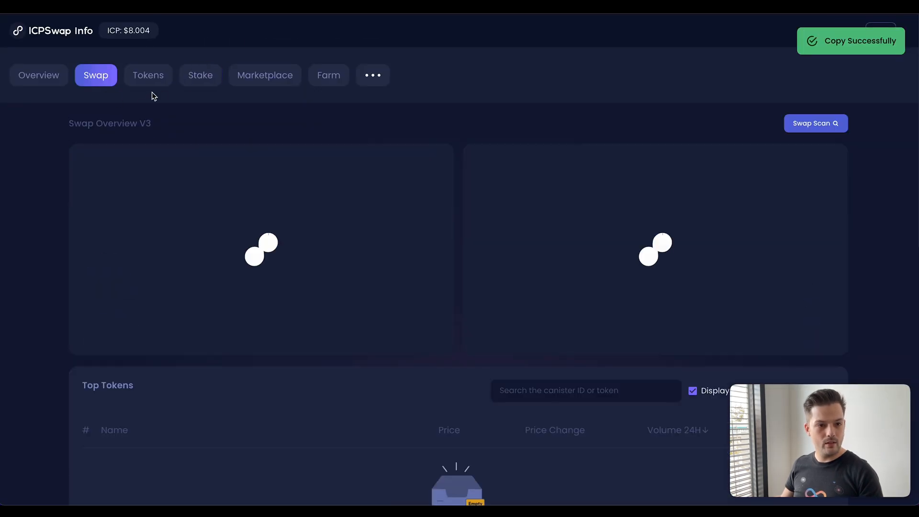
Check BOB in ICPSwap's Top Tokens table, then return to the wallet's 0 BOB account.
scroll("down", 3)
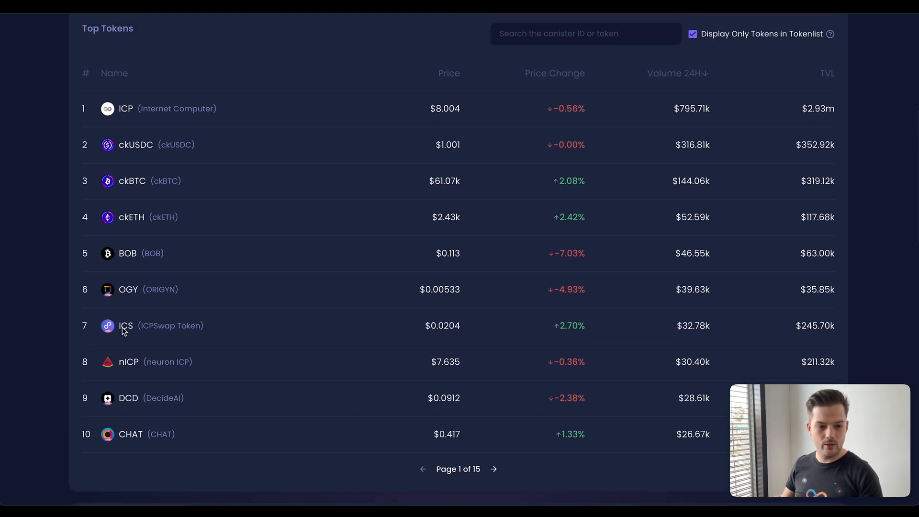
mouse_move(649, 196)
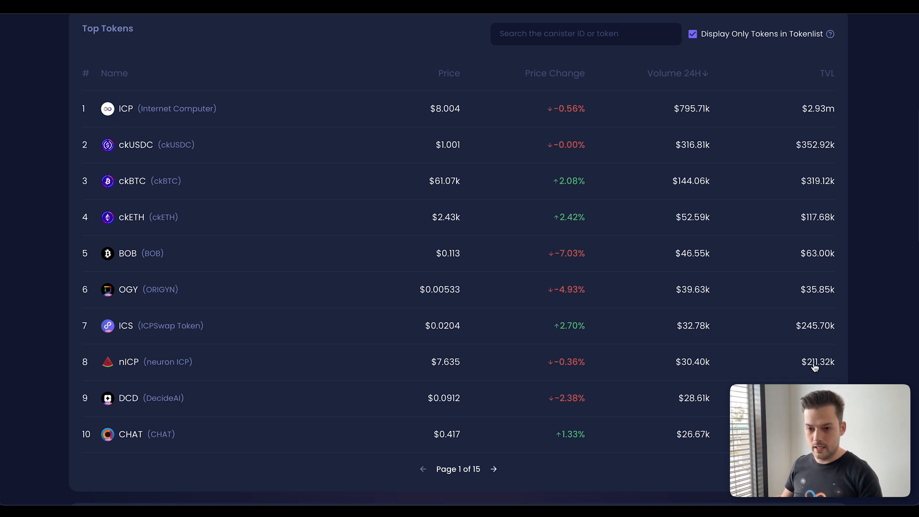
mouse_move(830, 370)
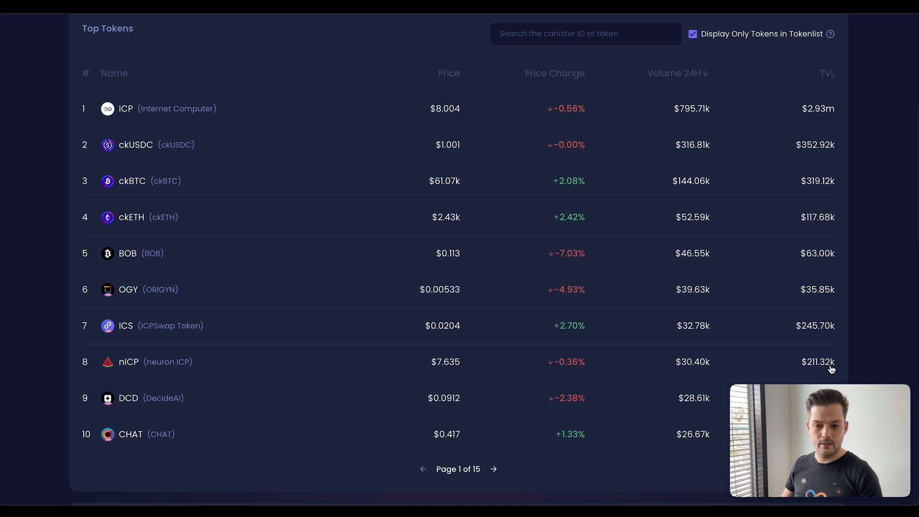
mouse_move(215, 362)
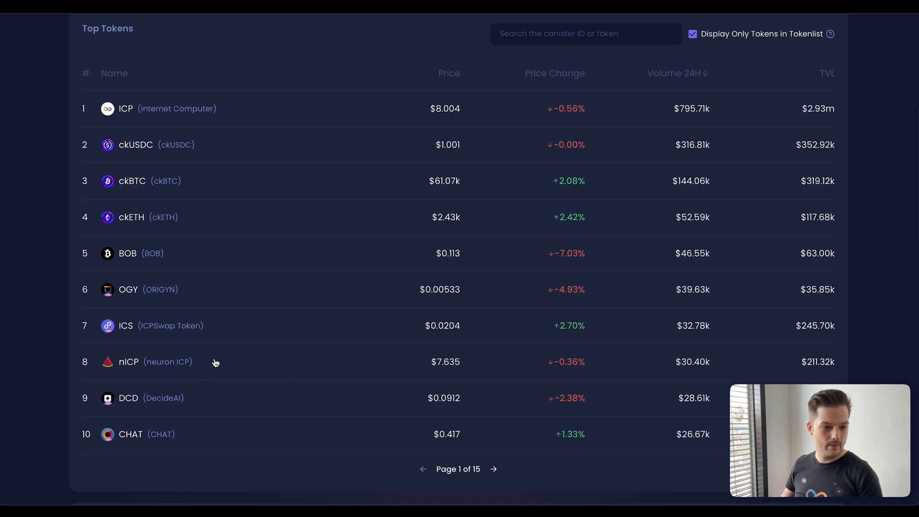
left_click(130, 362)
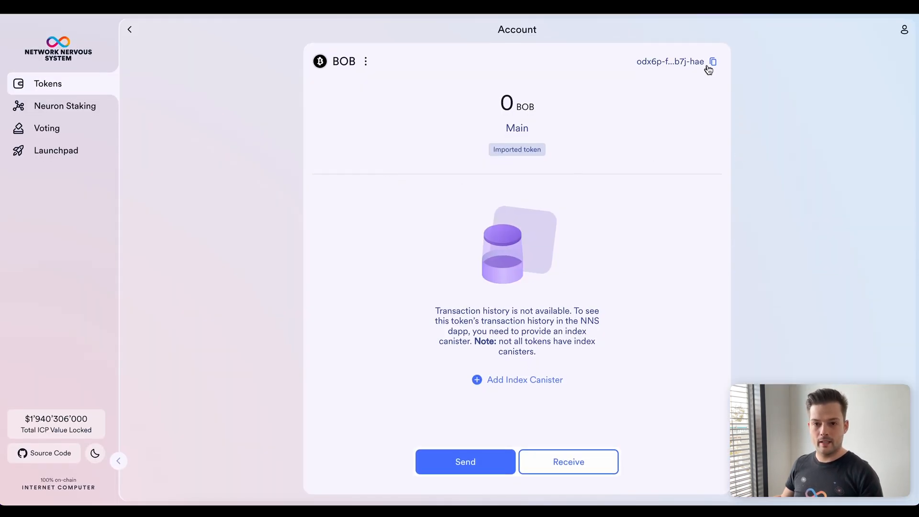
mouse_move(905, 30)
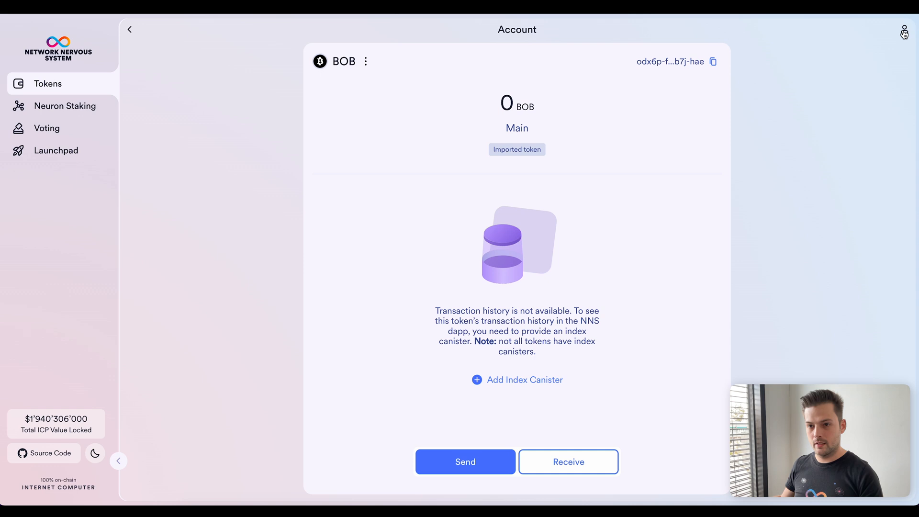
Copy the account's principal ID so 1'000.00 BOB can be received.
left_click(905, 30)
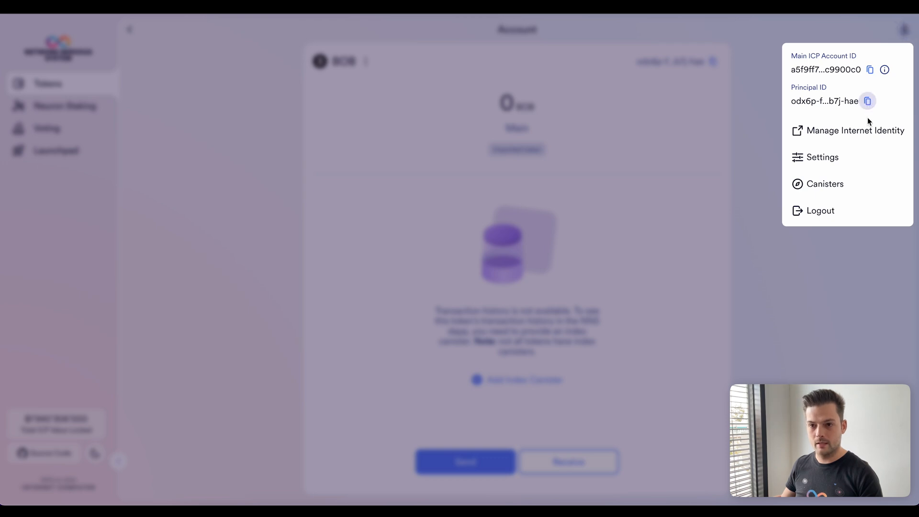
left_click(869, 101)
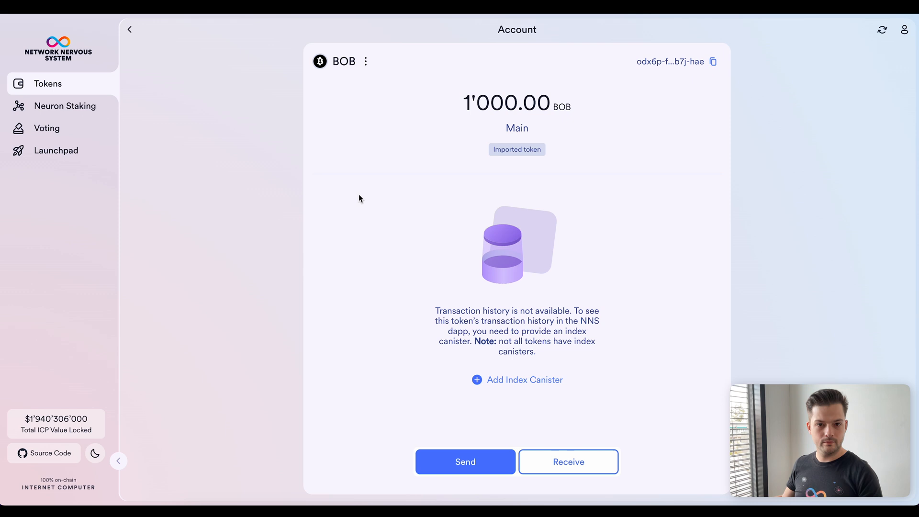
Return to the Tokens list showing BOB at 1'000.00 BOB as an imported token.
left_click(129, 30)
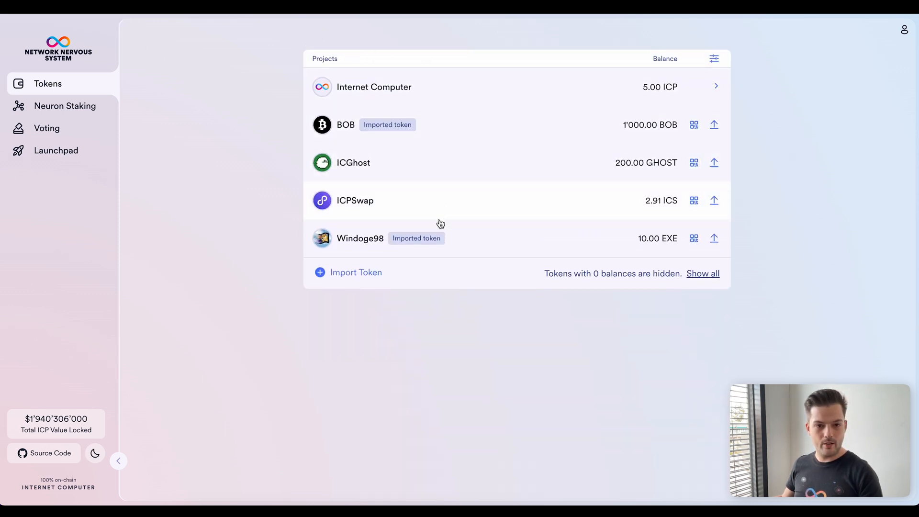
mouse_move(457, 127)
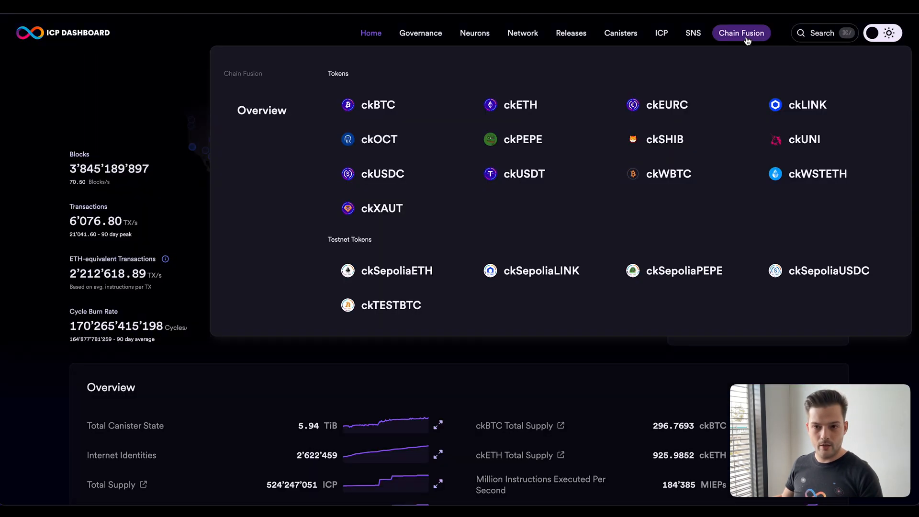
mouse_move(667, 173)
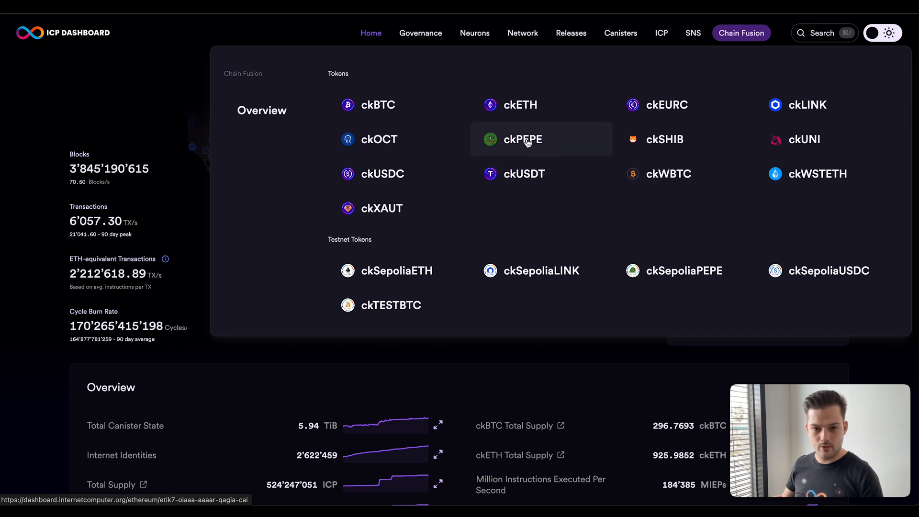
Look up ckPEPE's Ledger canister on the ICP Dashboard and start a new token import.
left_click(521, 139)
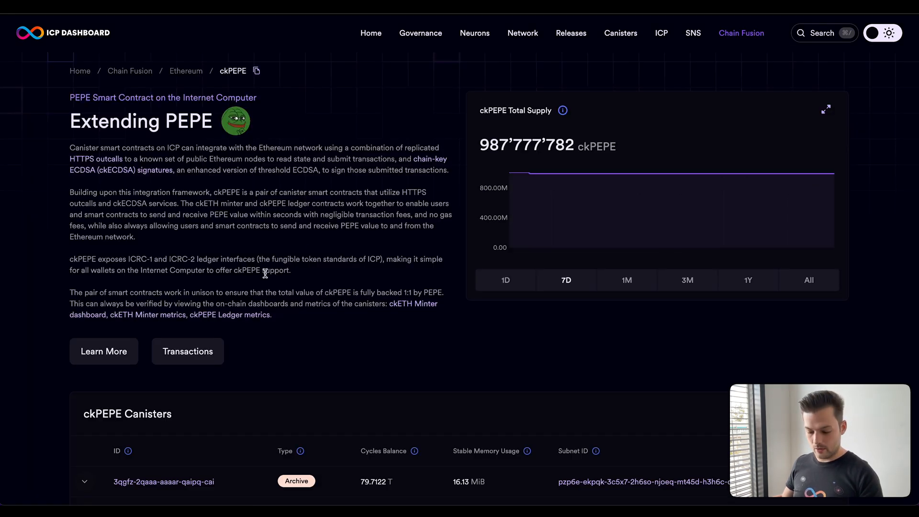
scroll("down", 3)
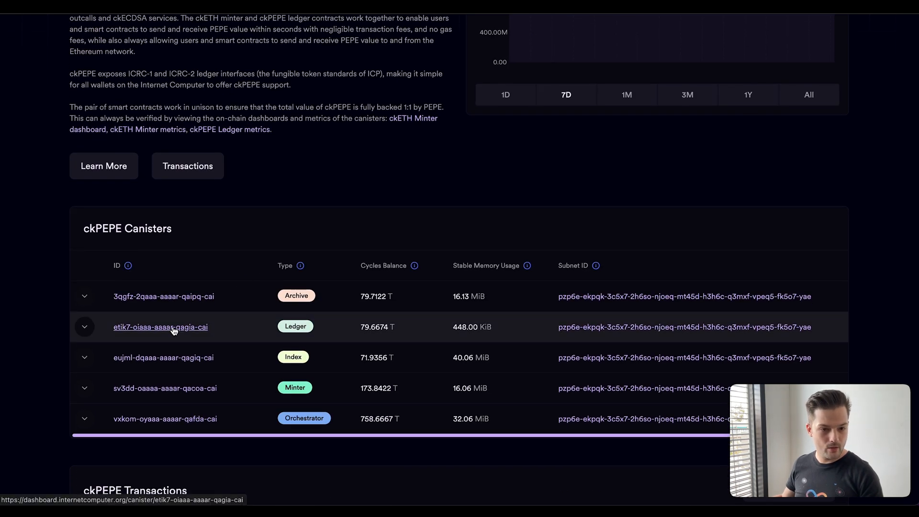
left_click(160, 326)
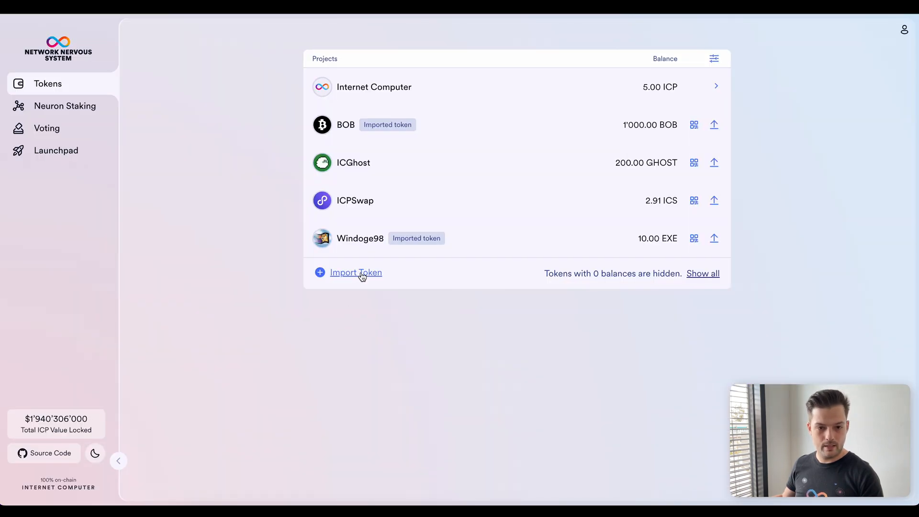
left_click(355, 272)
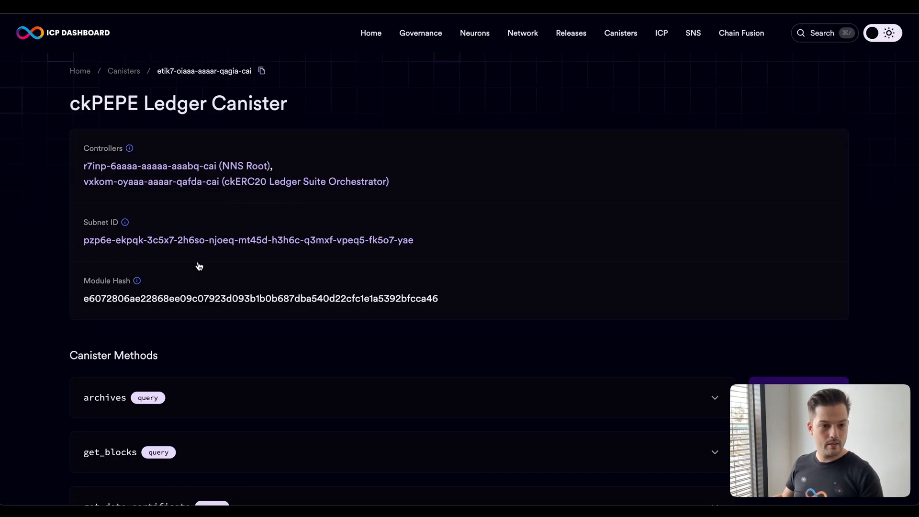
mouse_move(123, 70)
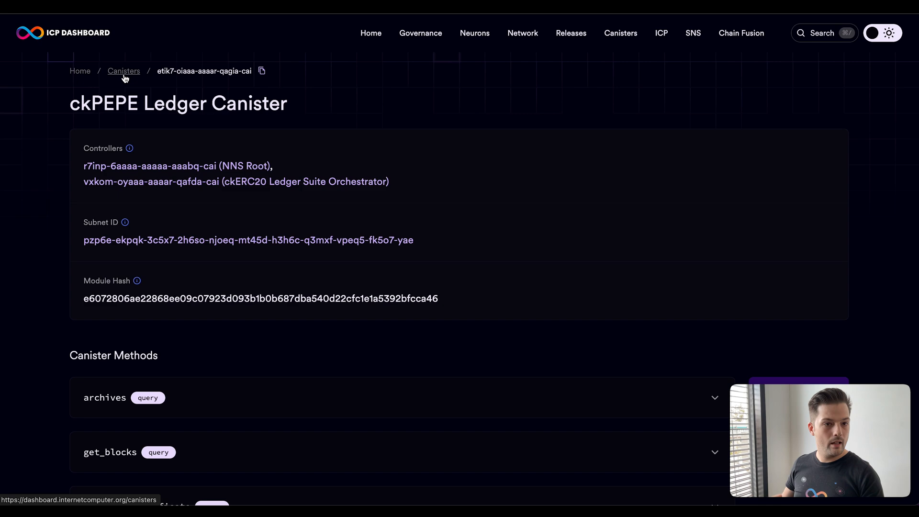
Import ckPEPE from its ledger canister ID, leaving its 0 ckPEPE account open.
scroll("down", 3)
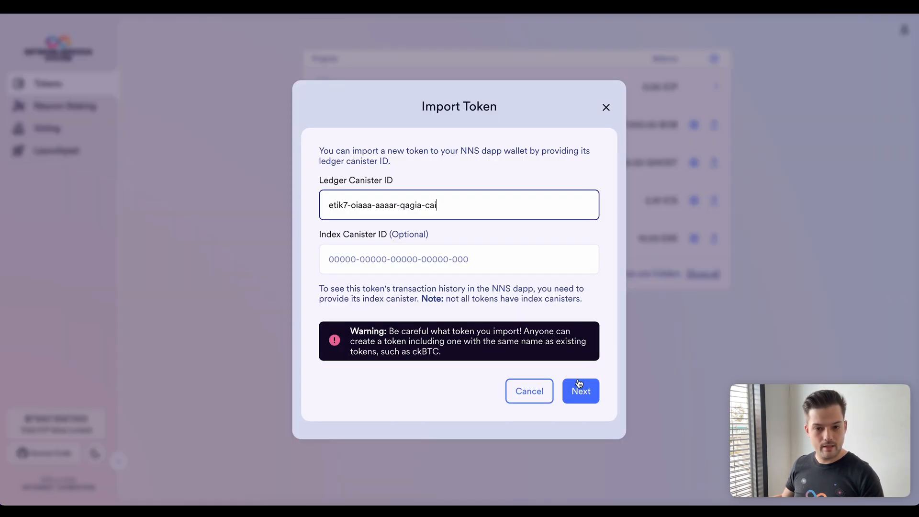
left_click(580, 391)
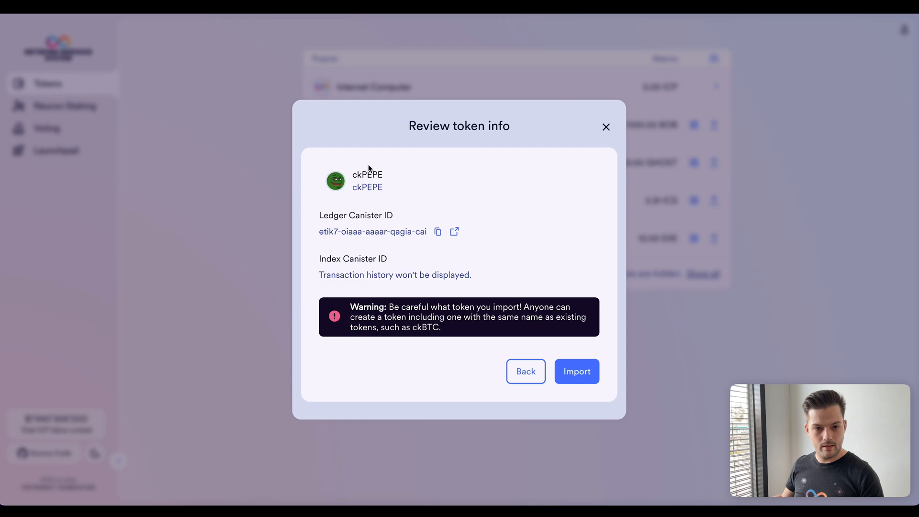
left_click(577, 372)
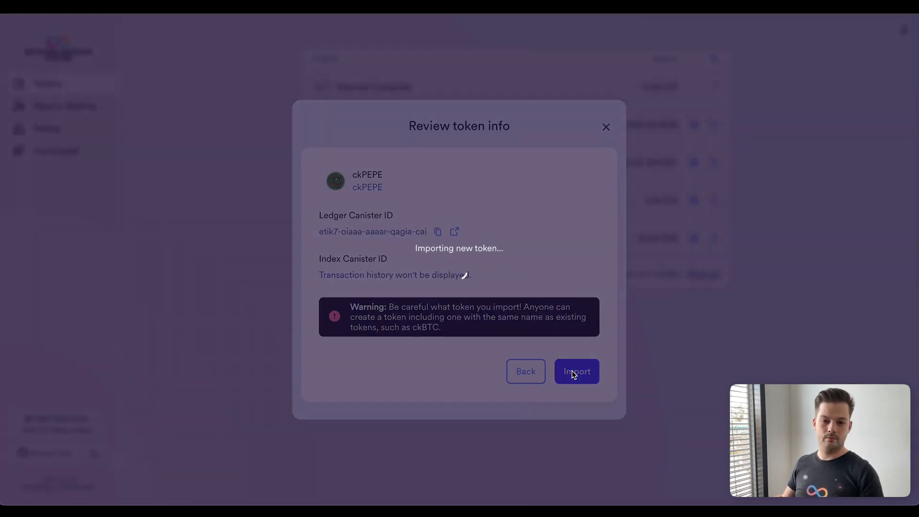
left_click(576, 372)
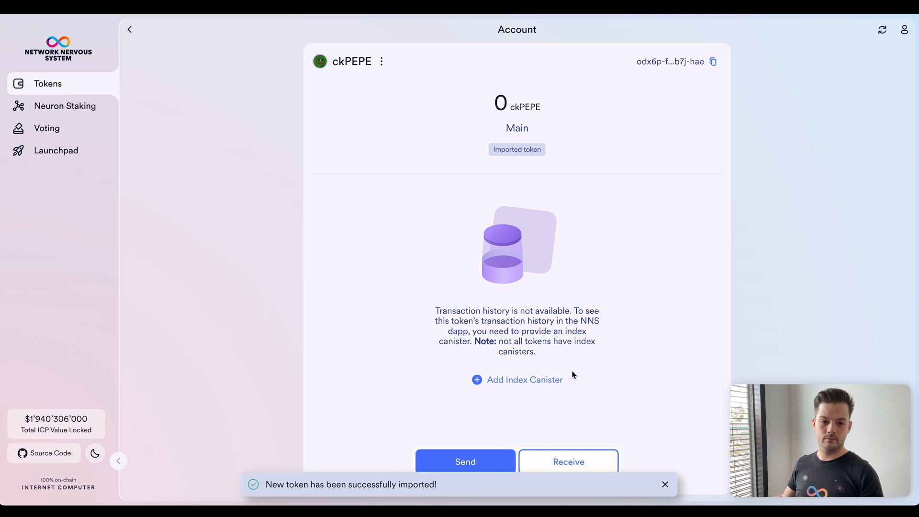
mouse_move(515, 104)
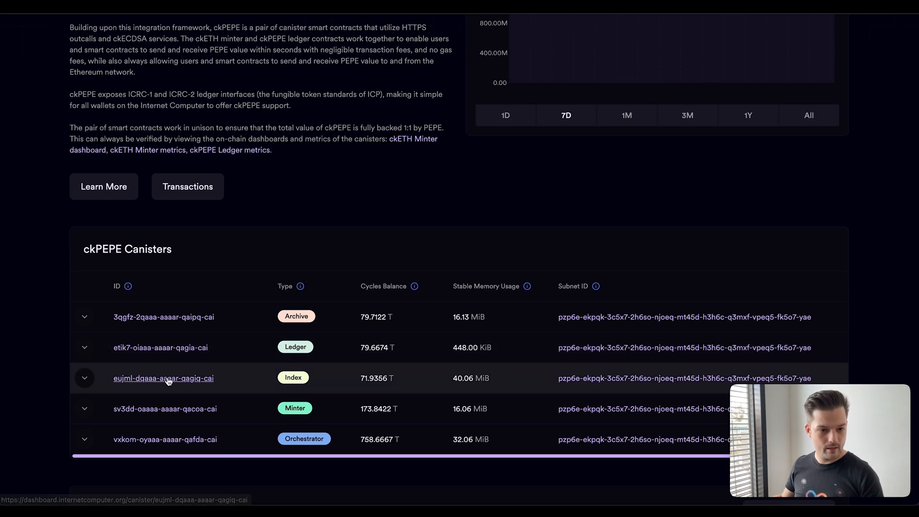
Copy ckPEPE's index canister ID eujml-dqaaa-aaaar-qagiq-cai from the ICP Dashboard canisters table.
left_click(162, 378)
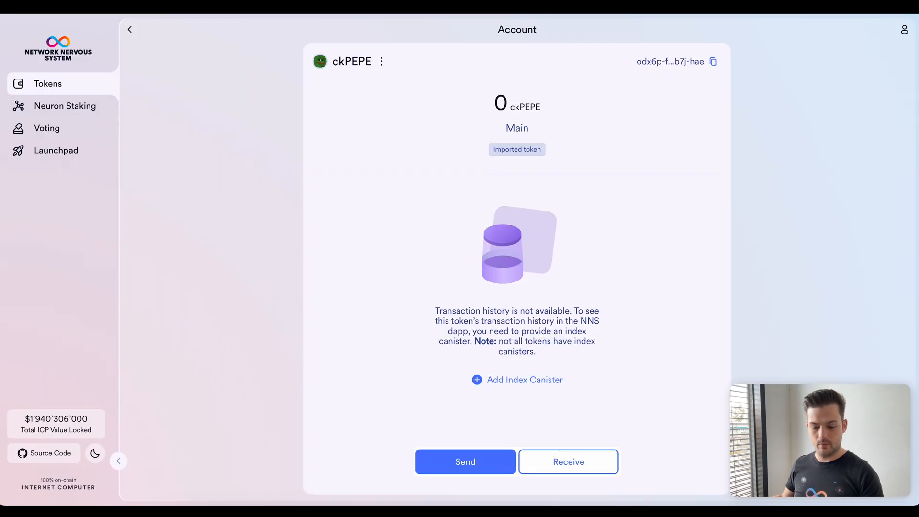
Add index canister eujml-dqaaa-aaaar-qagiq-cai to ckPEPE, giving it an empty transaction history.
left_click(524, 380)
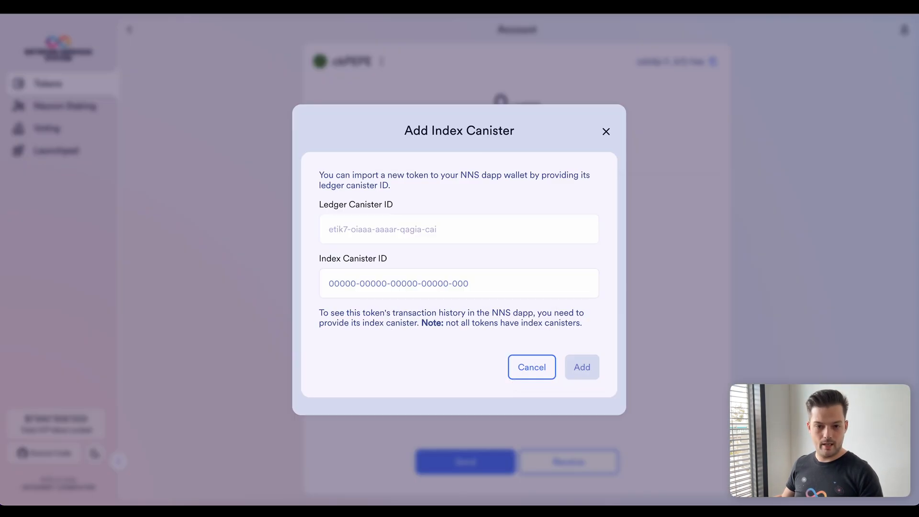
left_click(459, 283)
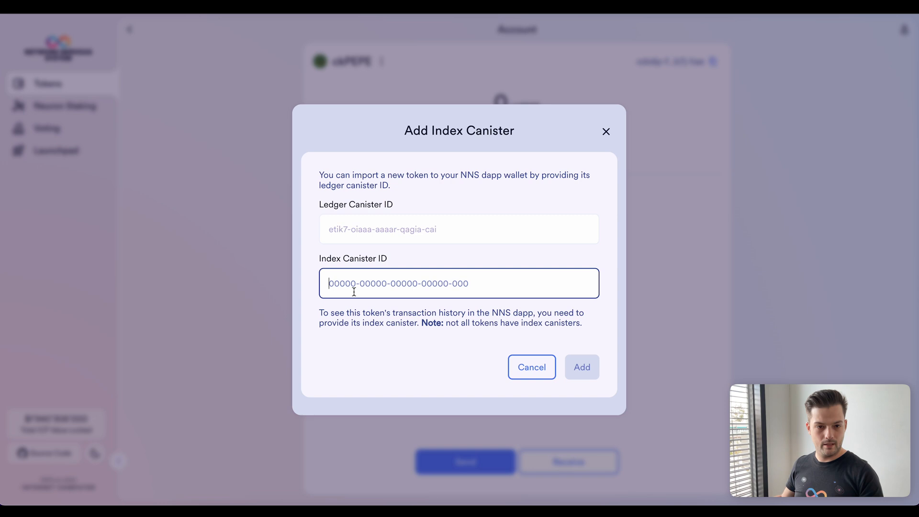
left_click(581, 367)
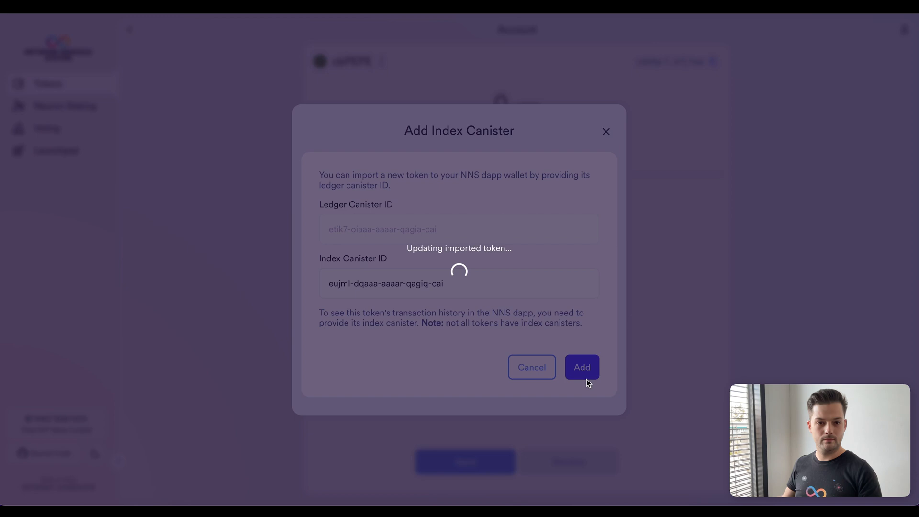
left_click(581, 366)
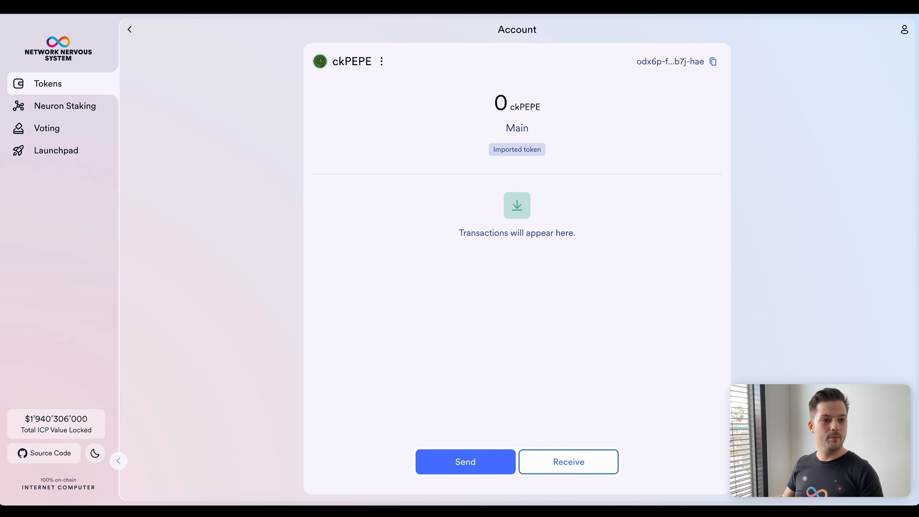
Return to the Tokens list and reveal zero-balance tokens so ckPEPE appears at 0.
left_click(129, 30)
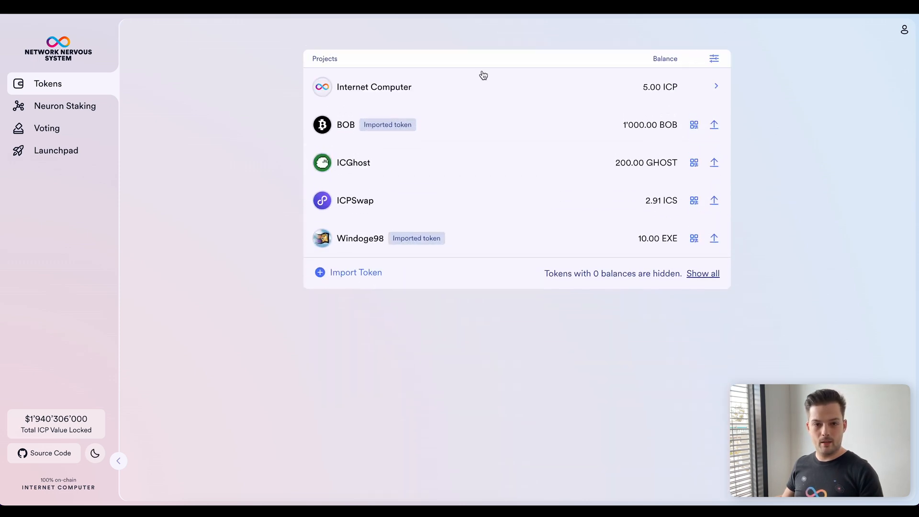
mouse_move(290, 214)
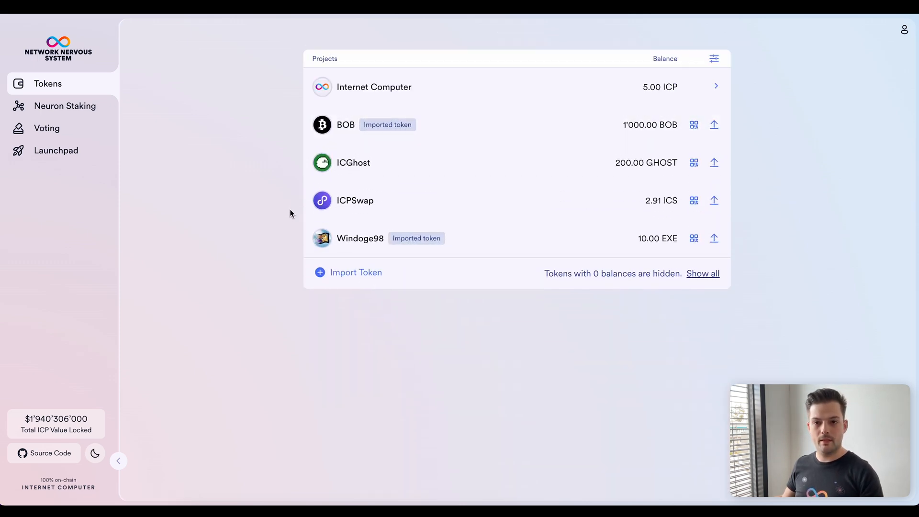
left_click(713, 58)
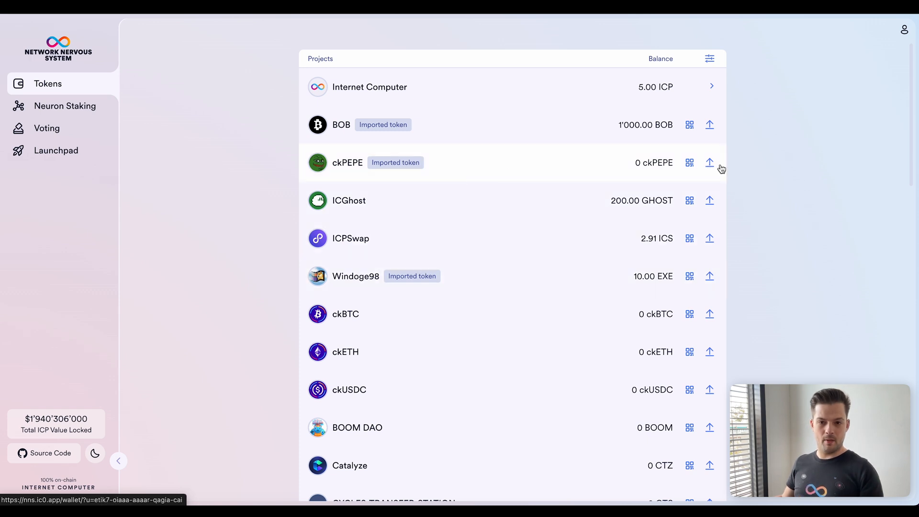
mouse_move(560, 163)
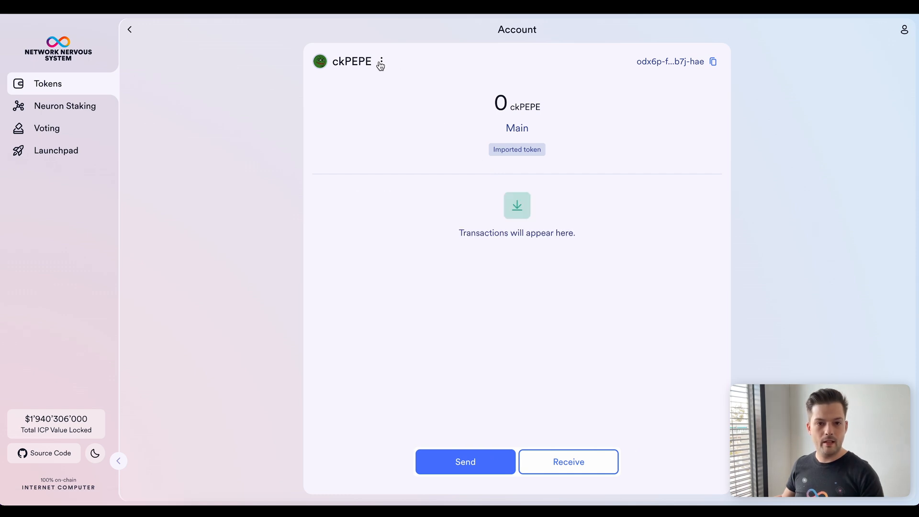
From ckPEPE's options menu, view its ledger canister page on the ICP Dashboard.
left_click(381, 62)
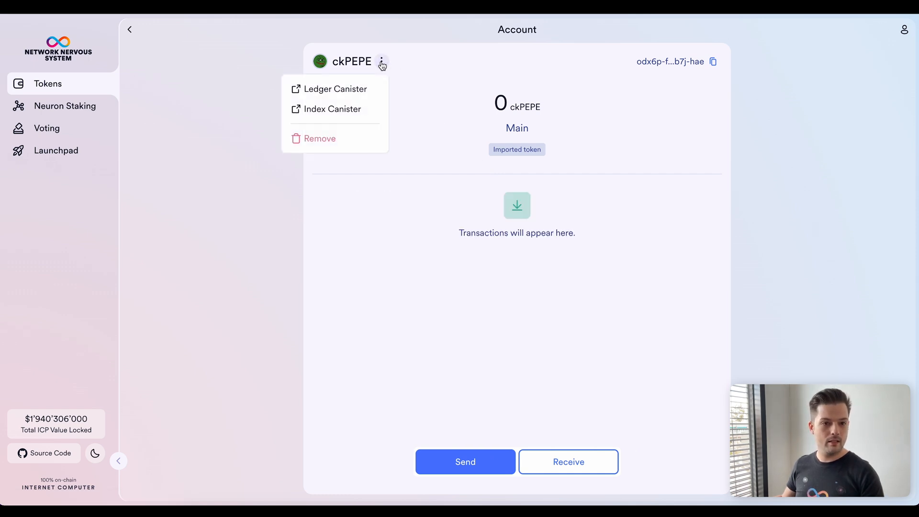
mouse_move(310, 152)
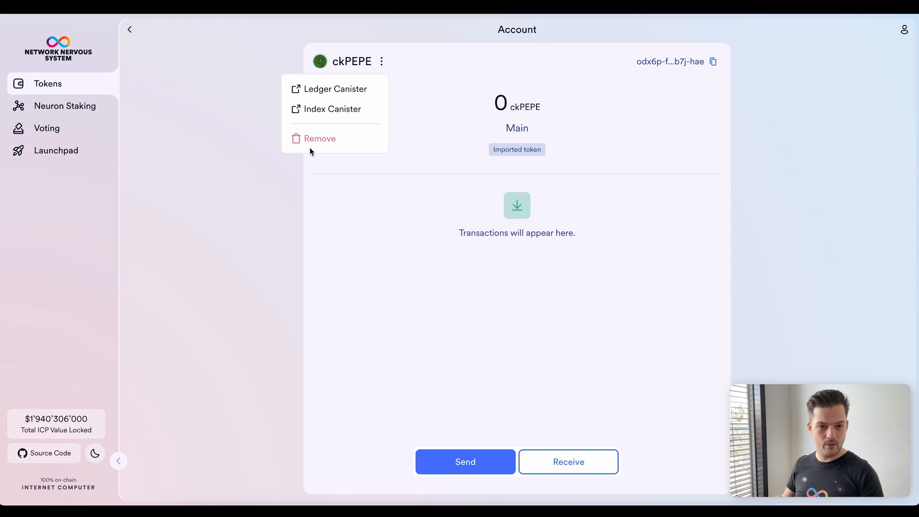
mouse_move(335, 88)
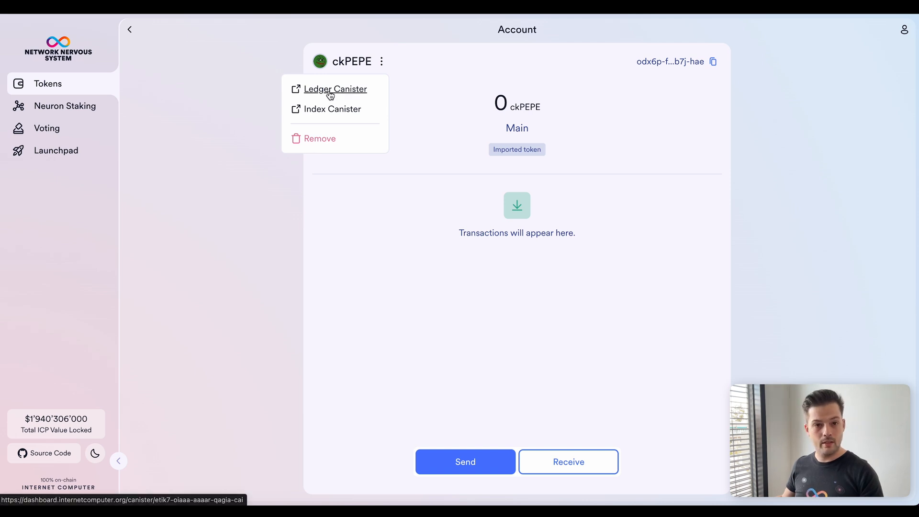
left_click(335, 88)
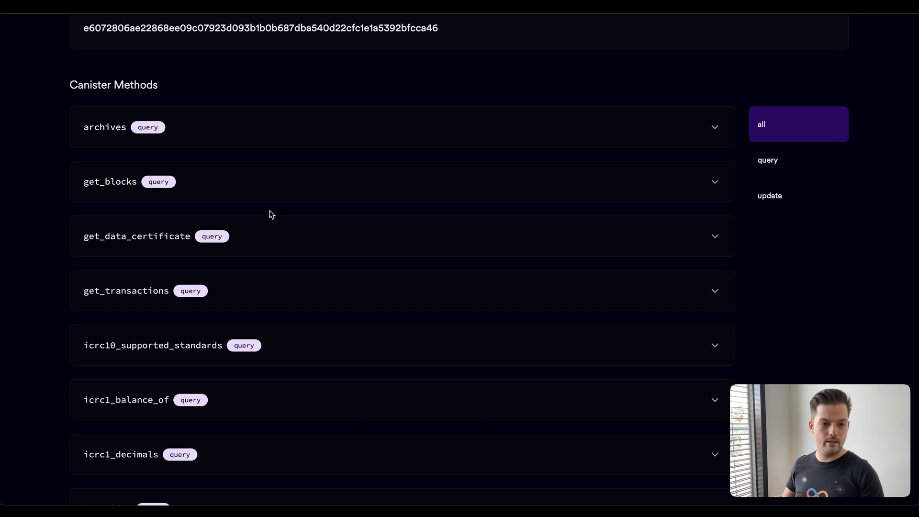
Call icrc1_total_supply on the ckPEPE ledger and select the result 987_777_781_873_308_007_631_570_359.
scroll("down", 3)
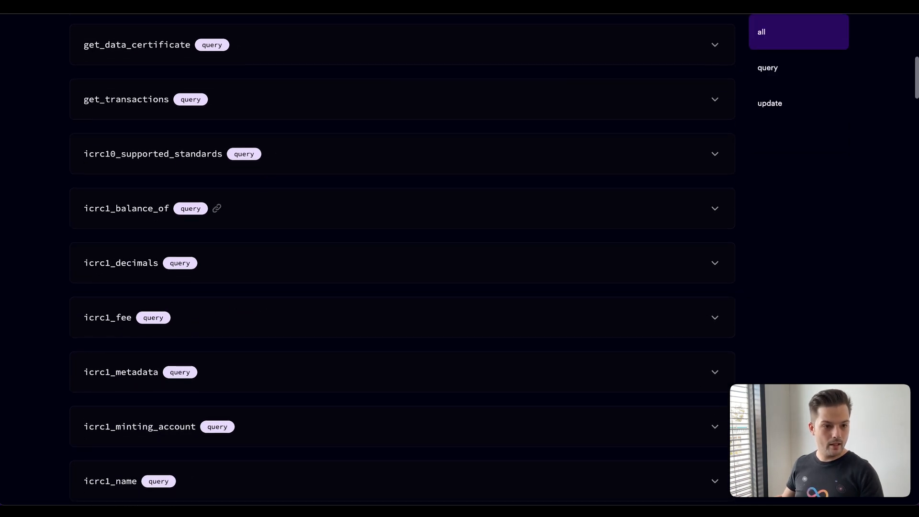
scroll("down", 3)
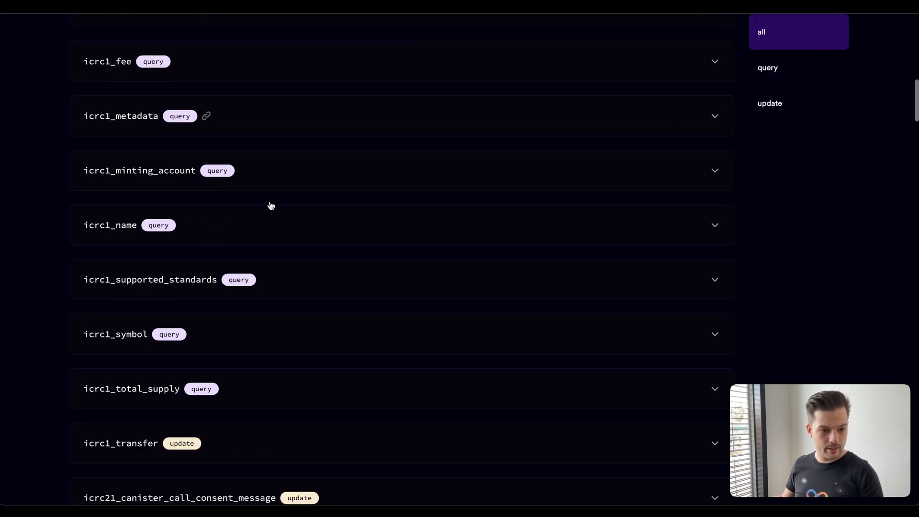
scroll("down", 3)
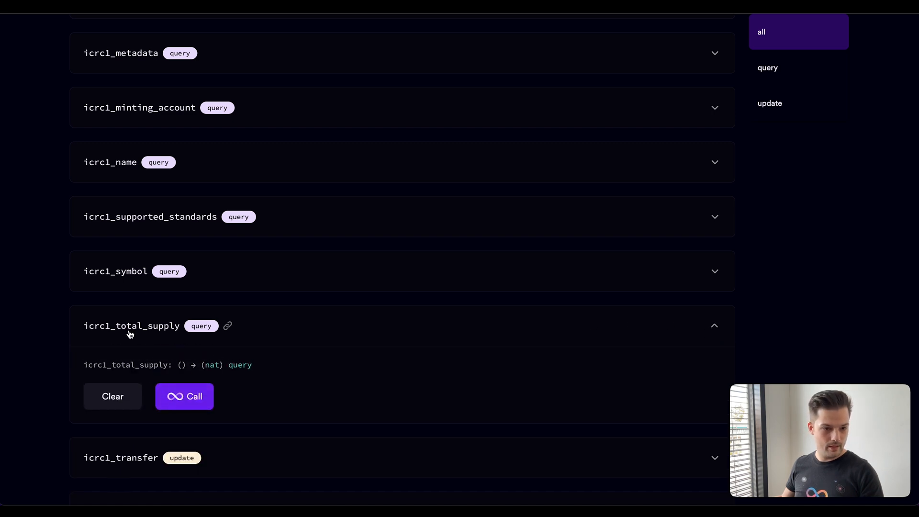
mouse_move(246, 360)
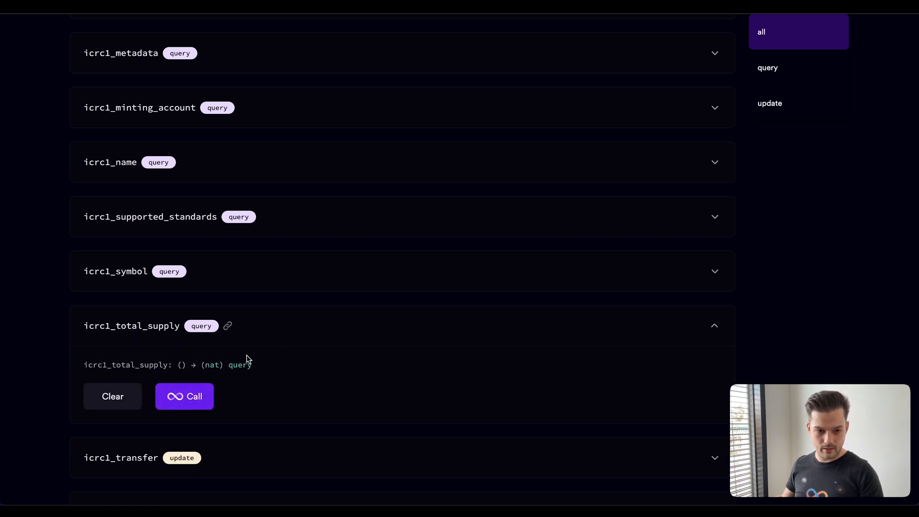
left_click(184, 397)
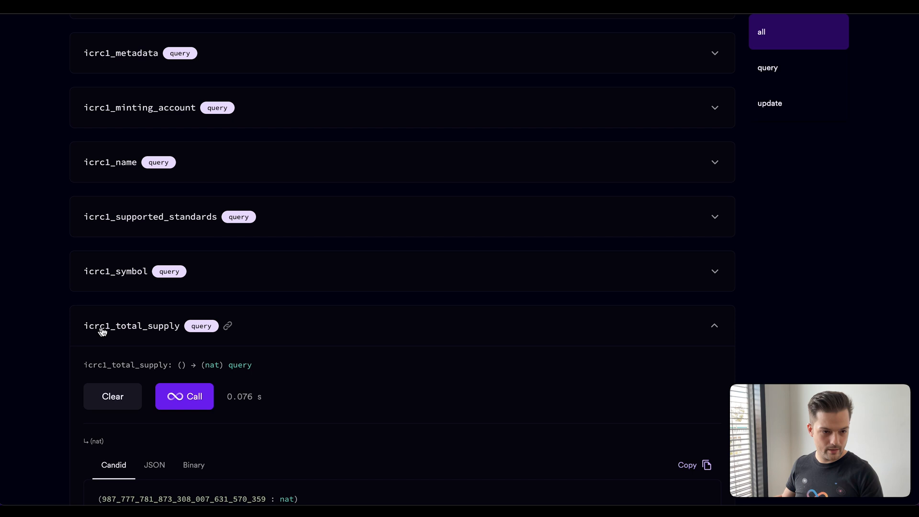
scroll("down", 3)
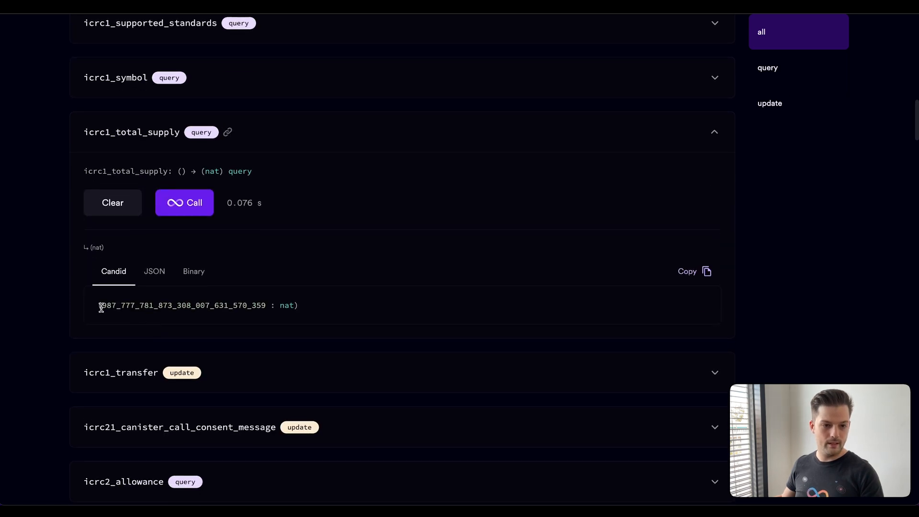
left_click_drag(100, 305, 265, 306)
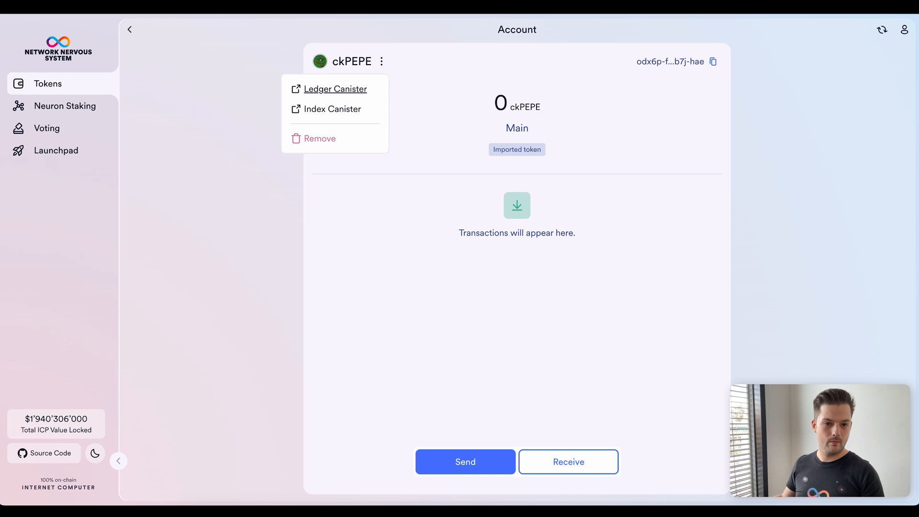
Remove ckPEPE from the wallet and confirm, getting a success message over the Tokens list.
left_click(320, 138)
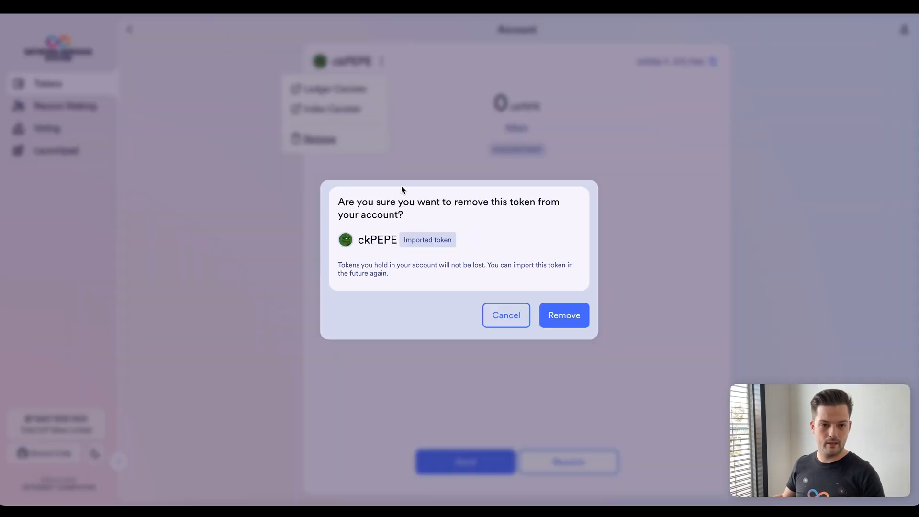
left_click(563, 315)
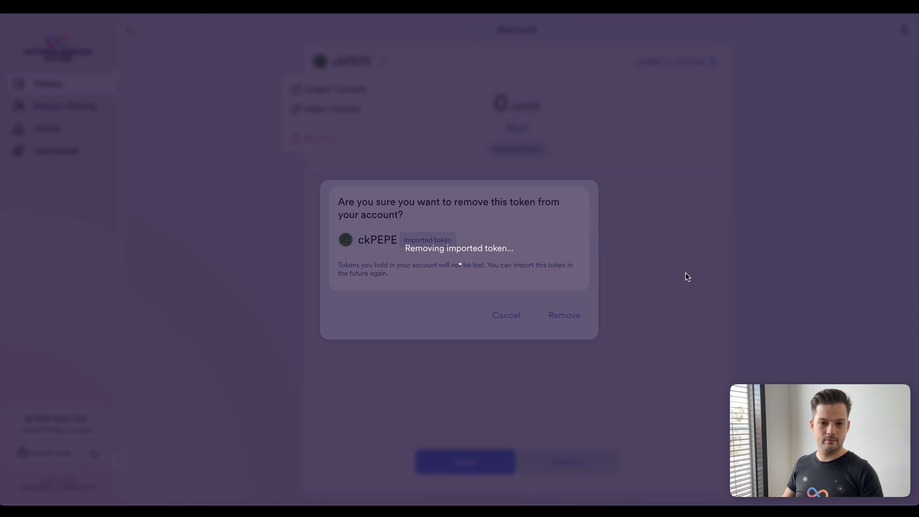
left_click(563, 315)
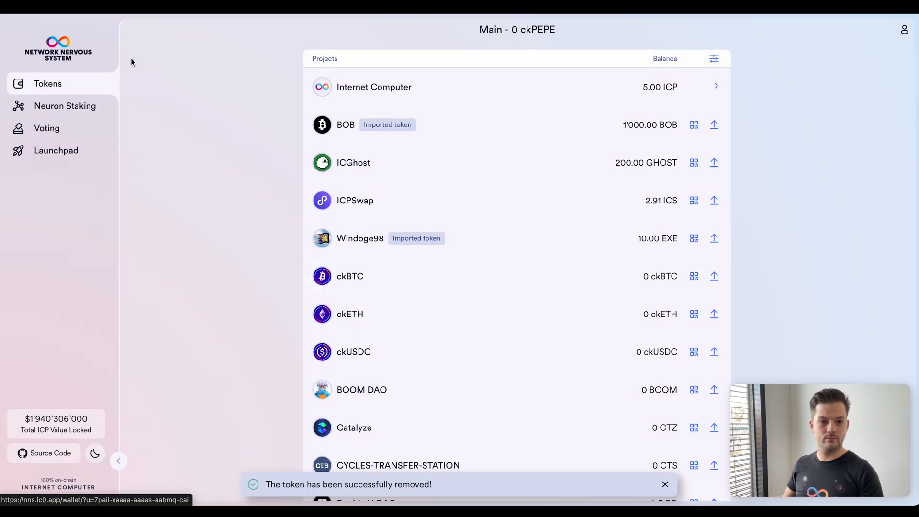
mouse_move(748, 192)
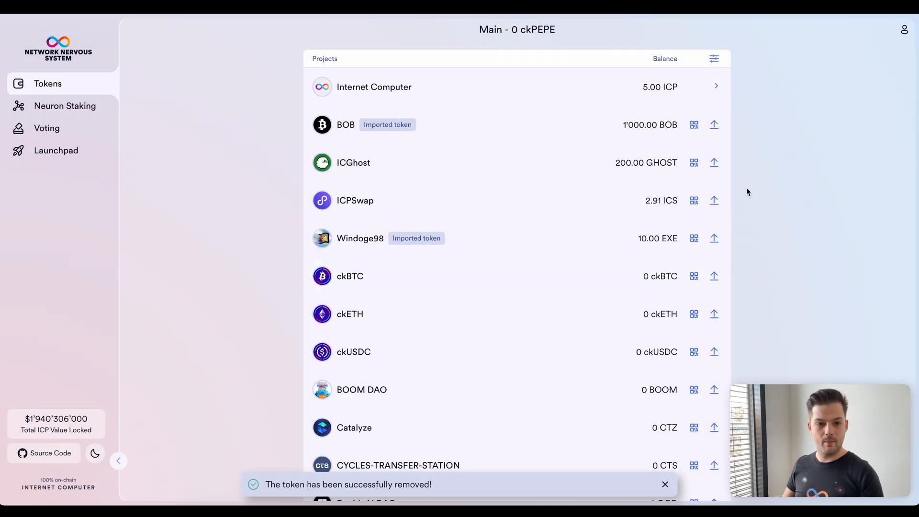
Turn on 'Hide zero balances', leaving ICP, BOB, ICGhost, ICPSwap and Windoge98 listed.
left_click(714, 58)
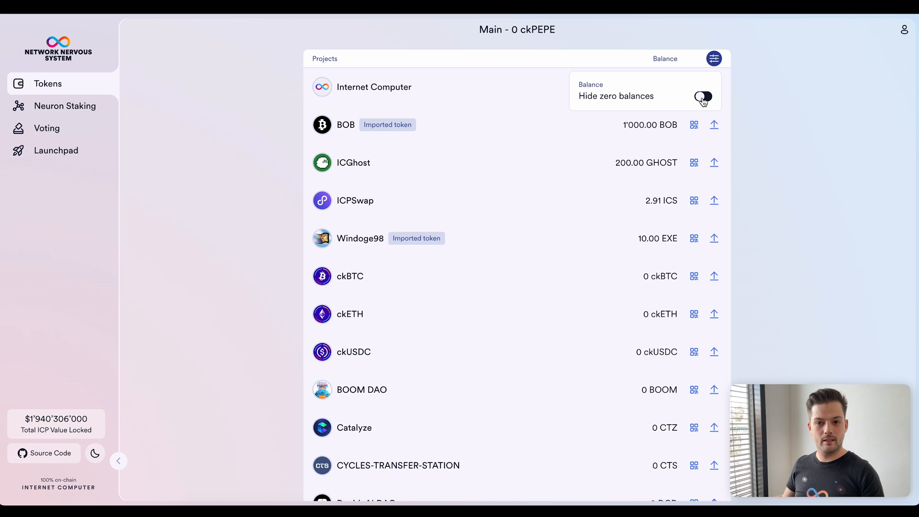
left_click(704, 97)
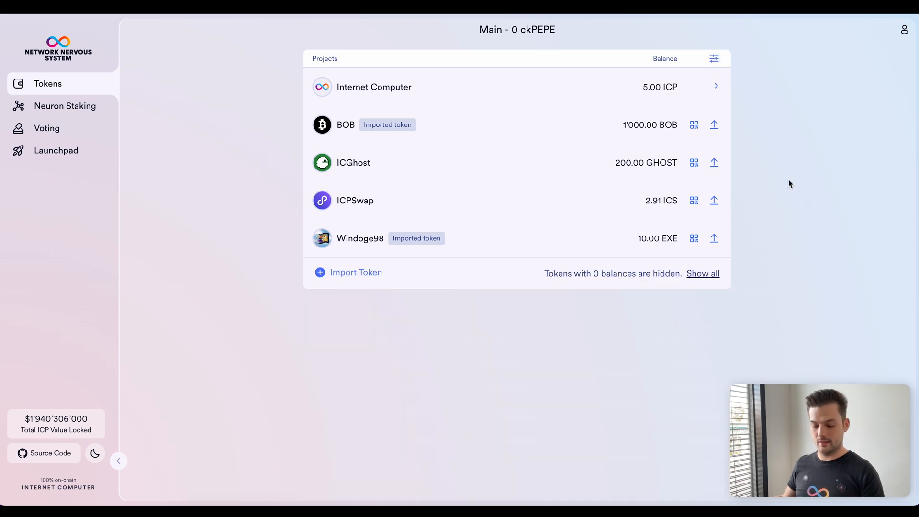
mouse_move(534, 429)
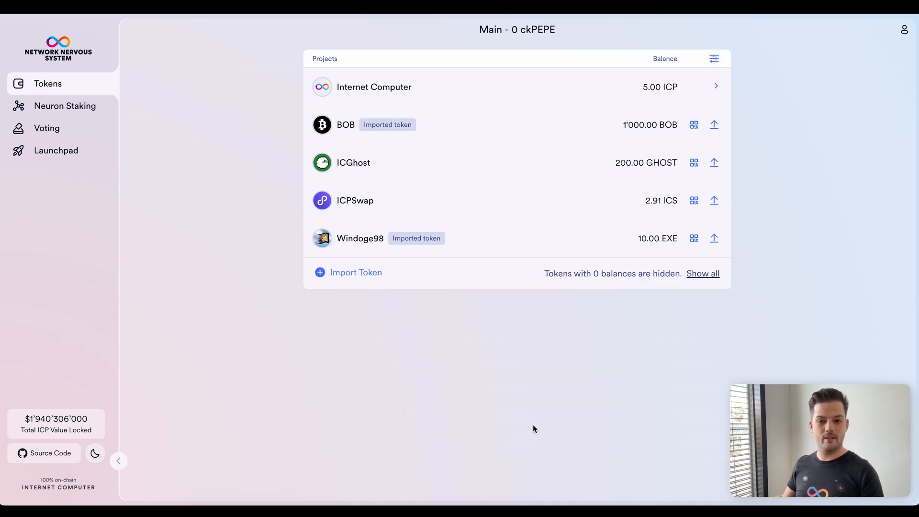
mouse_move(547, 405)
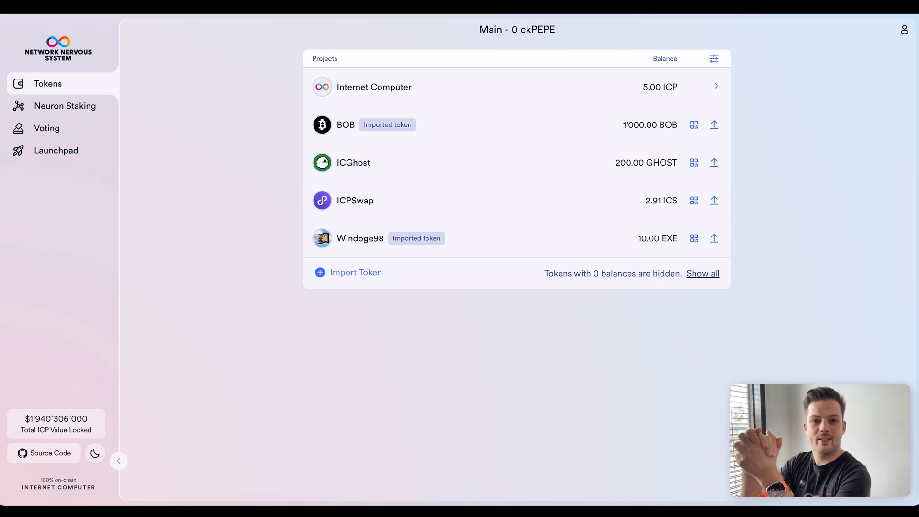
mouse_move(547, 404)
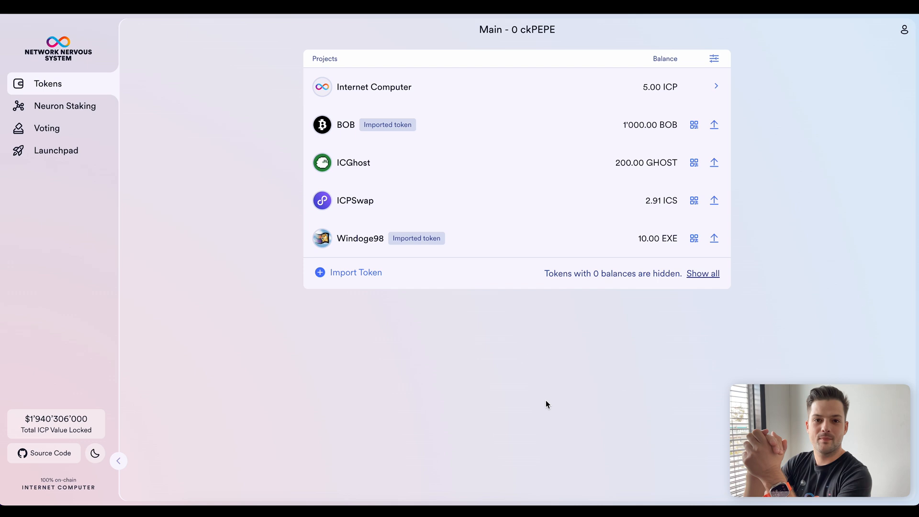